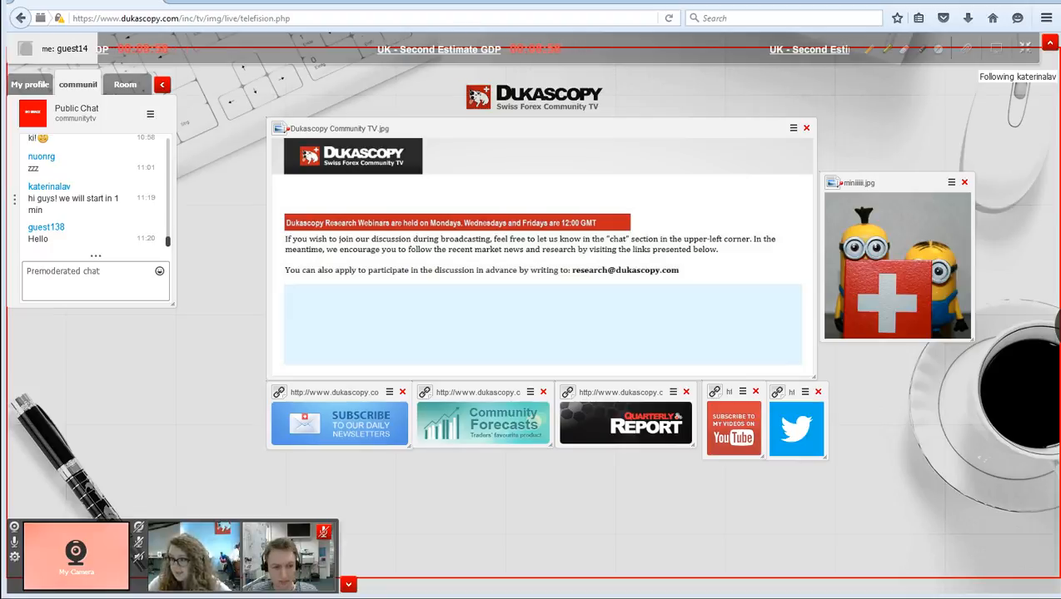
Post the GDP estimates table and Bloomberg survey summary, circling the Number of Estimates value in red
{"action": "left_click", "coordinate": [806, 126]}
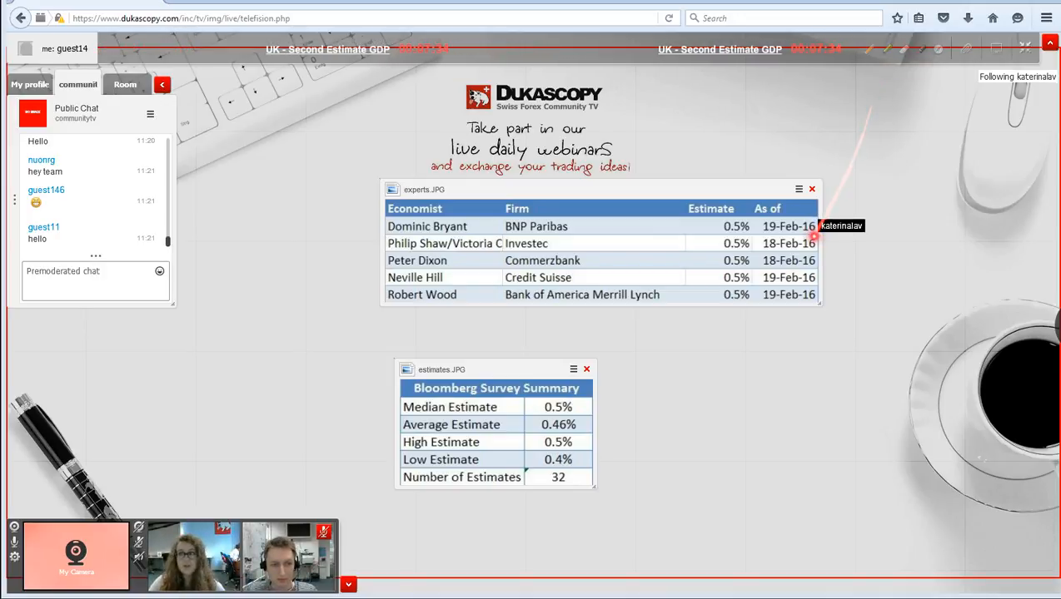
{"action": "mouse_move", "coordinate": [574, 453]}
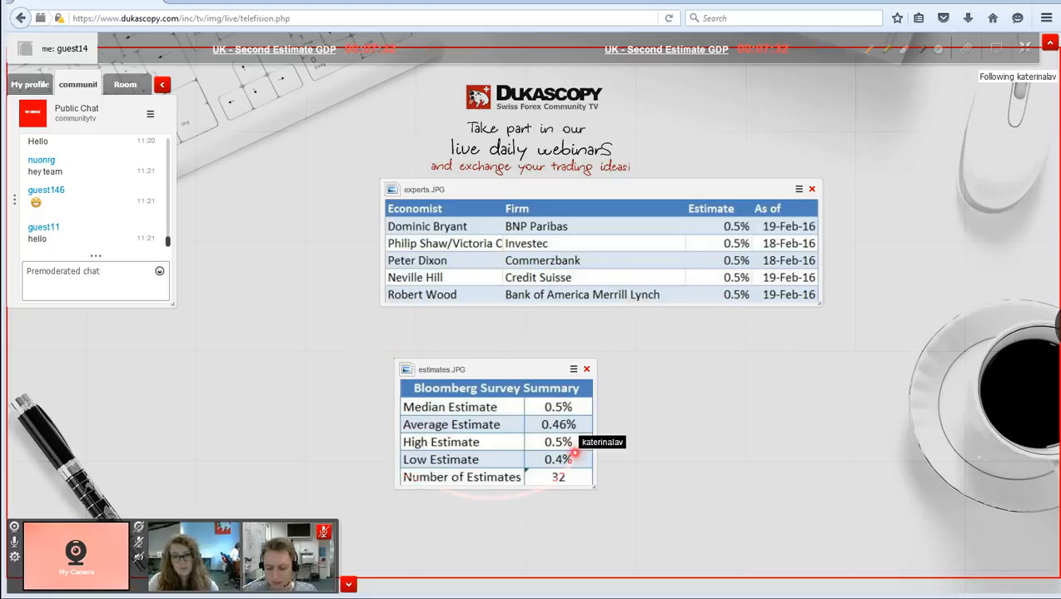
{"action": "mouse_move", "coordinate": [553, 376]}
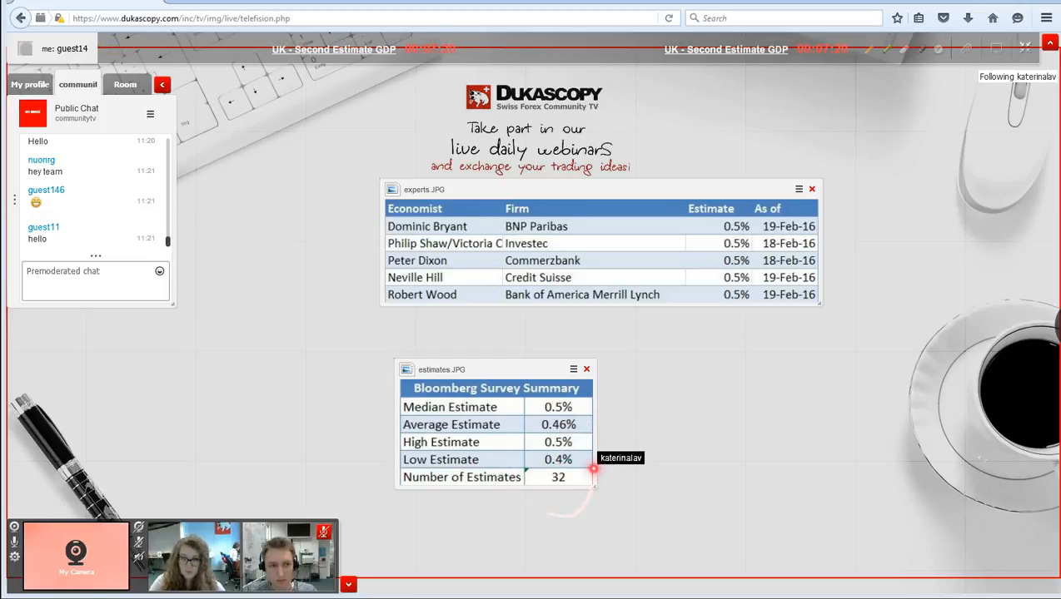
{"action": "mouse_move", "coordinate": [844, 114]}
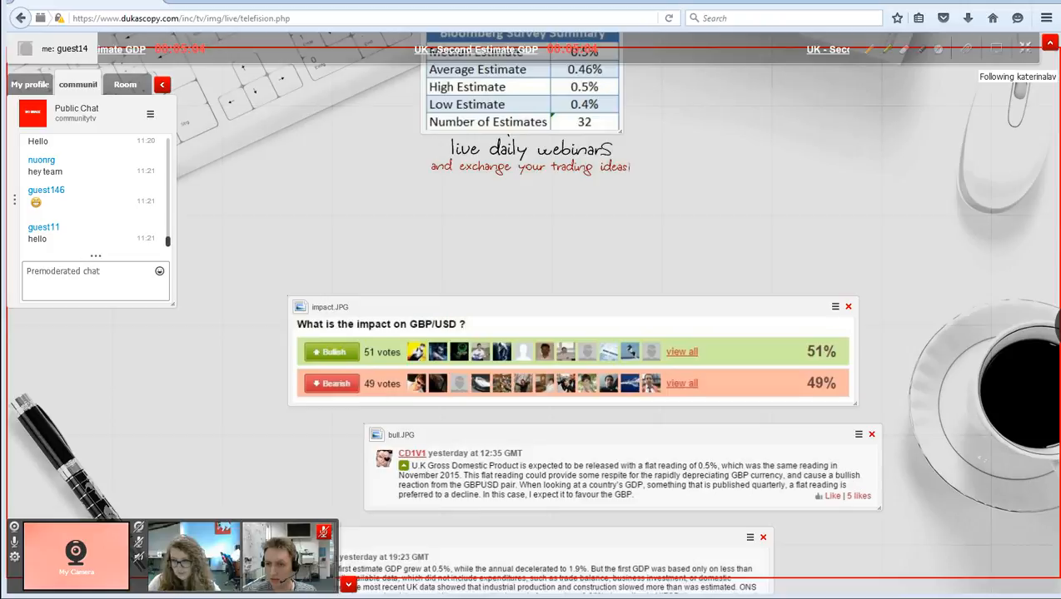
{"action": "scroll", "scroll_direction": "up", "scroll_amount": 3}
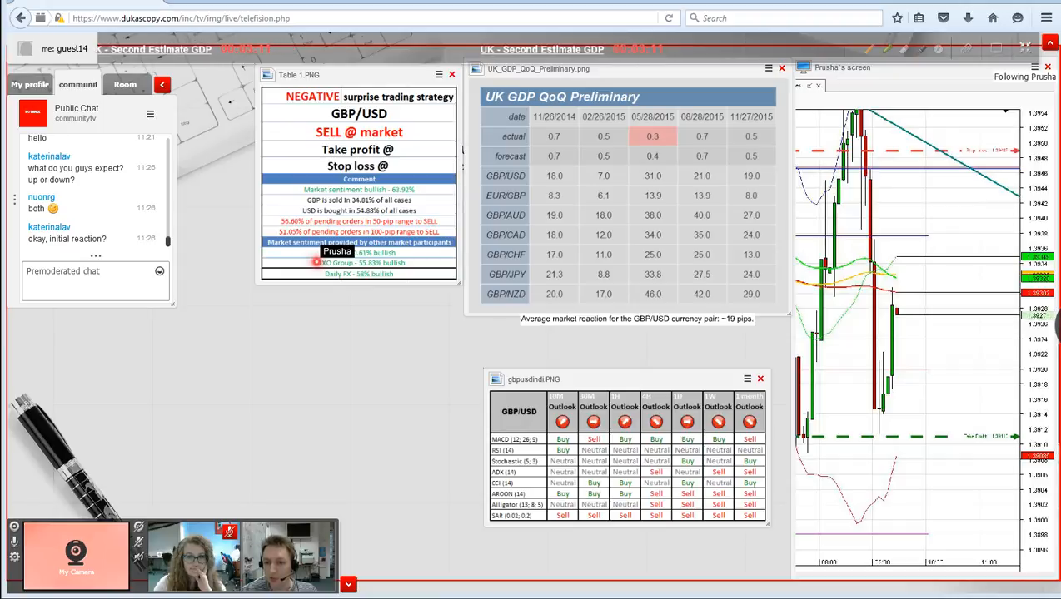
{"action": "mouse_move", "coordinate": [417, 259]}
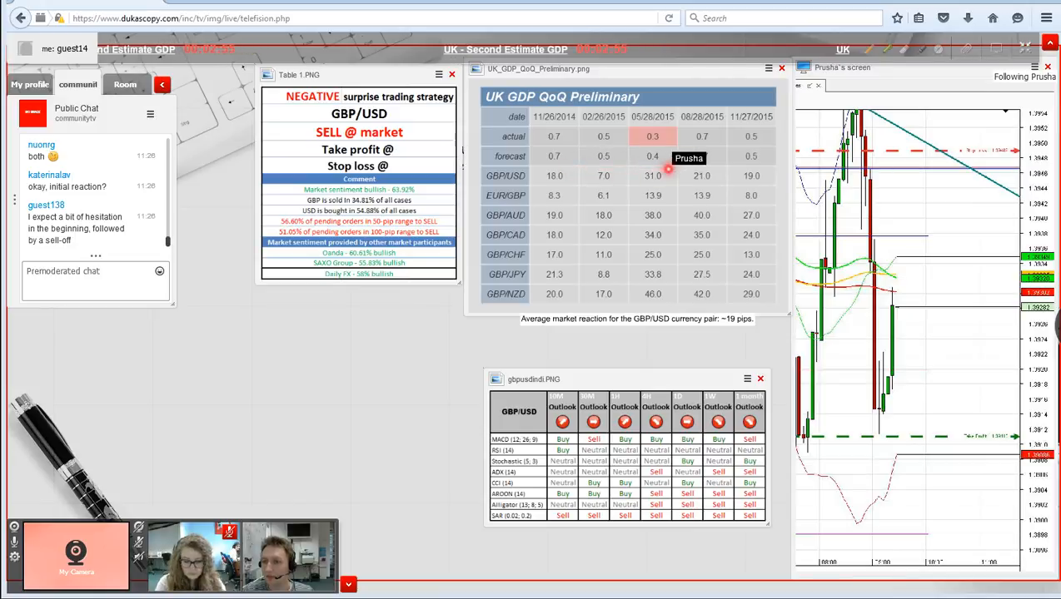
{"action": "mouse_move", "coordinate": [540, 163]}
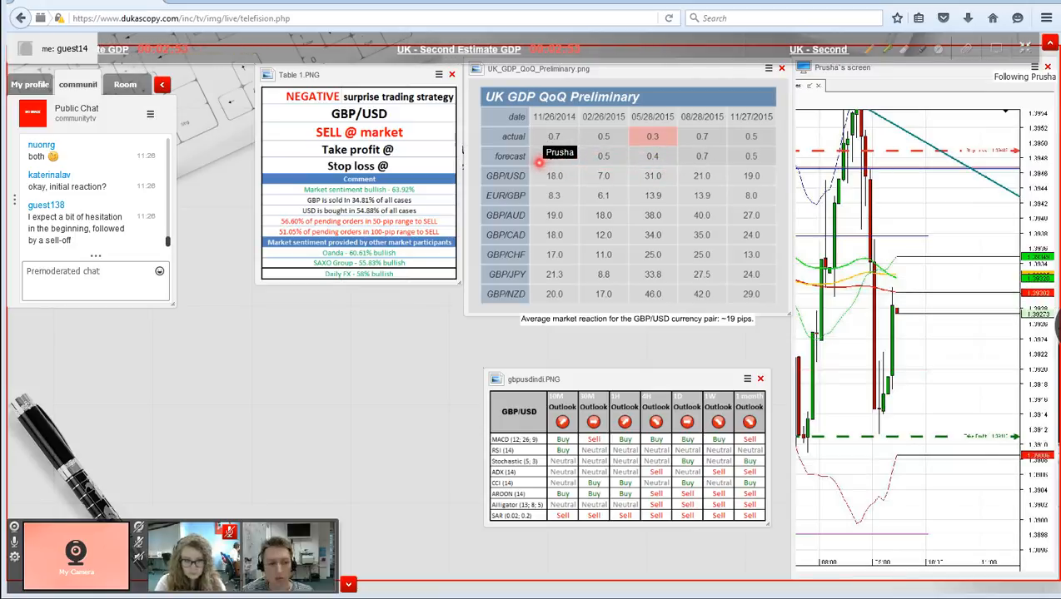
{"action": "mouse_move", "coordinate": [756, 180]}
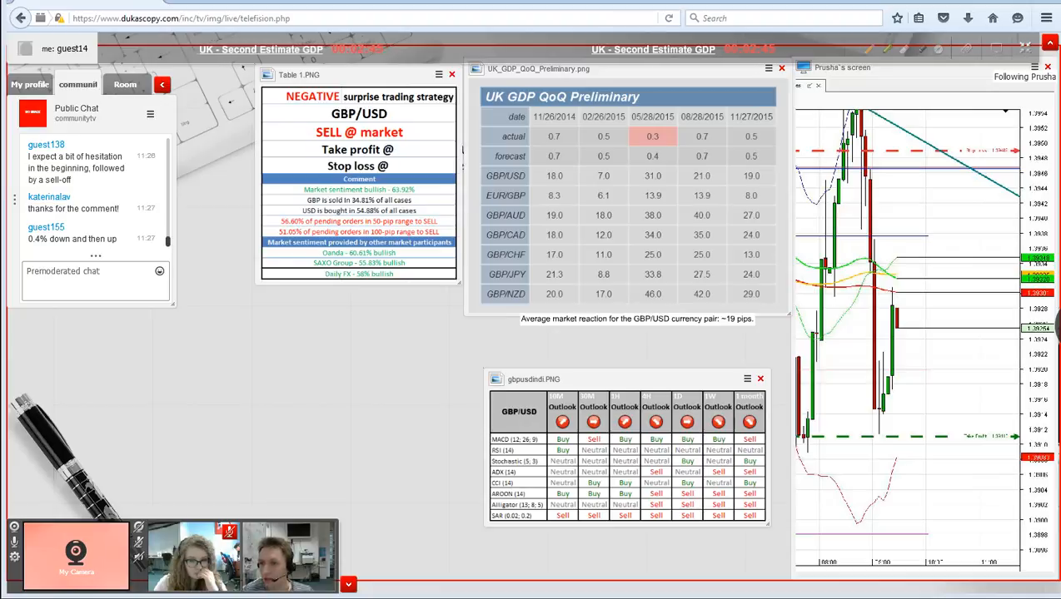
{"action": "mouse_move", "coordinate": [626, 164]}
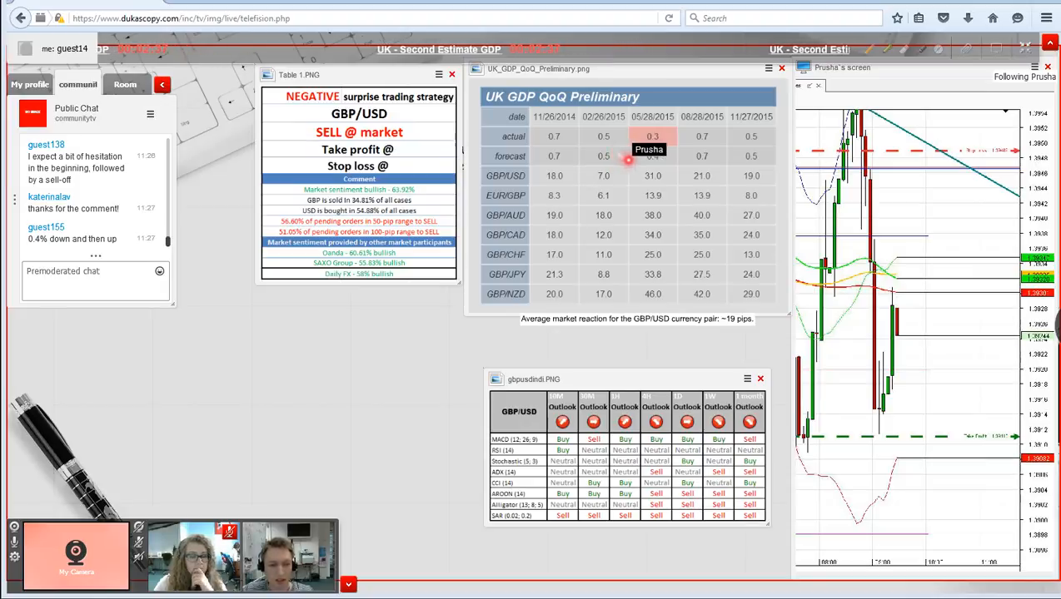
{"action": "mouse_move", "coordinate": [754, 316]}
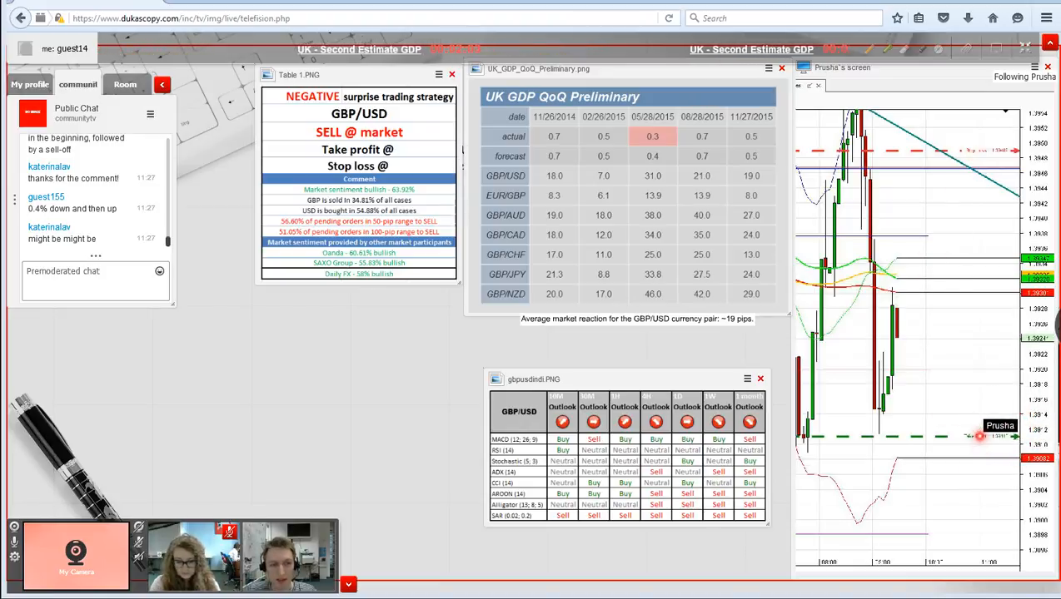
{"action": "mouse_move", "coordinate": [893, 166]}
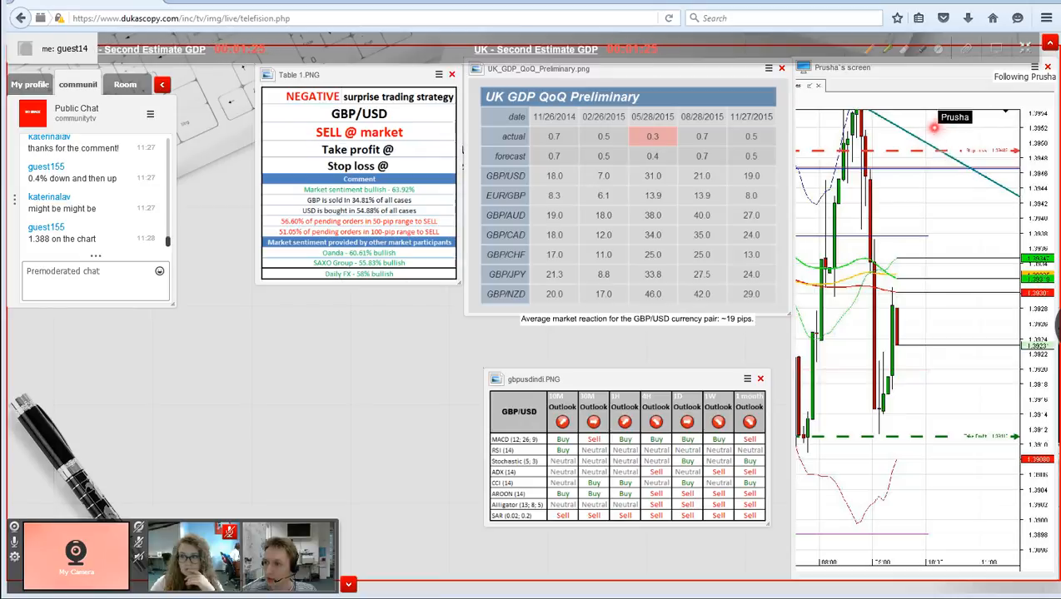
{"action": "mouse_move", "coordinate": [965, 170]}
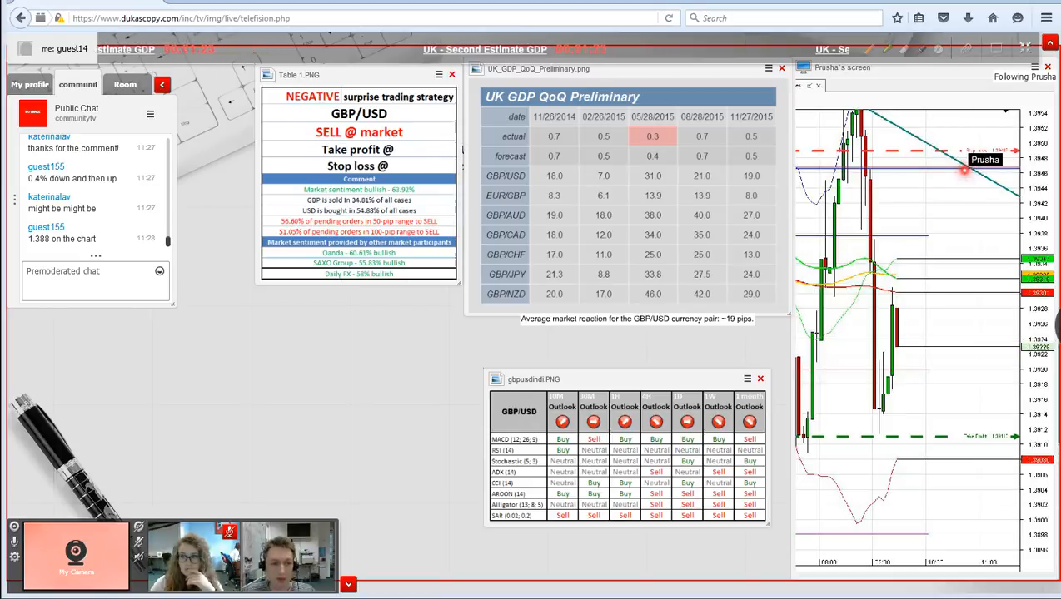